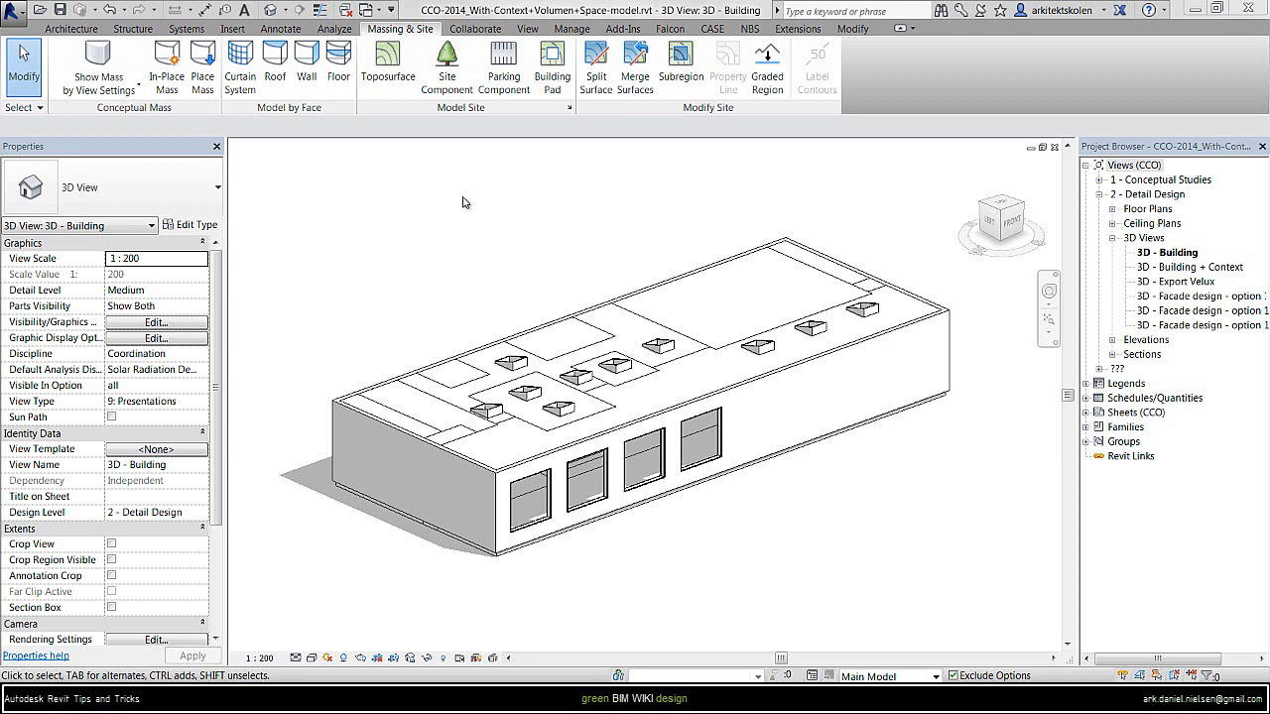
mouse_move(639, 555)
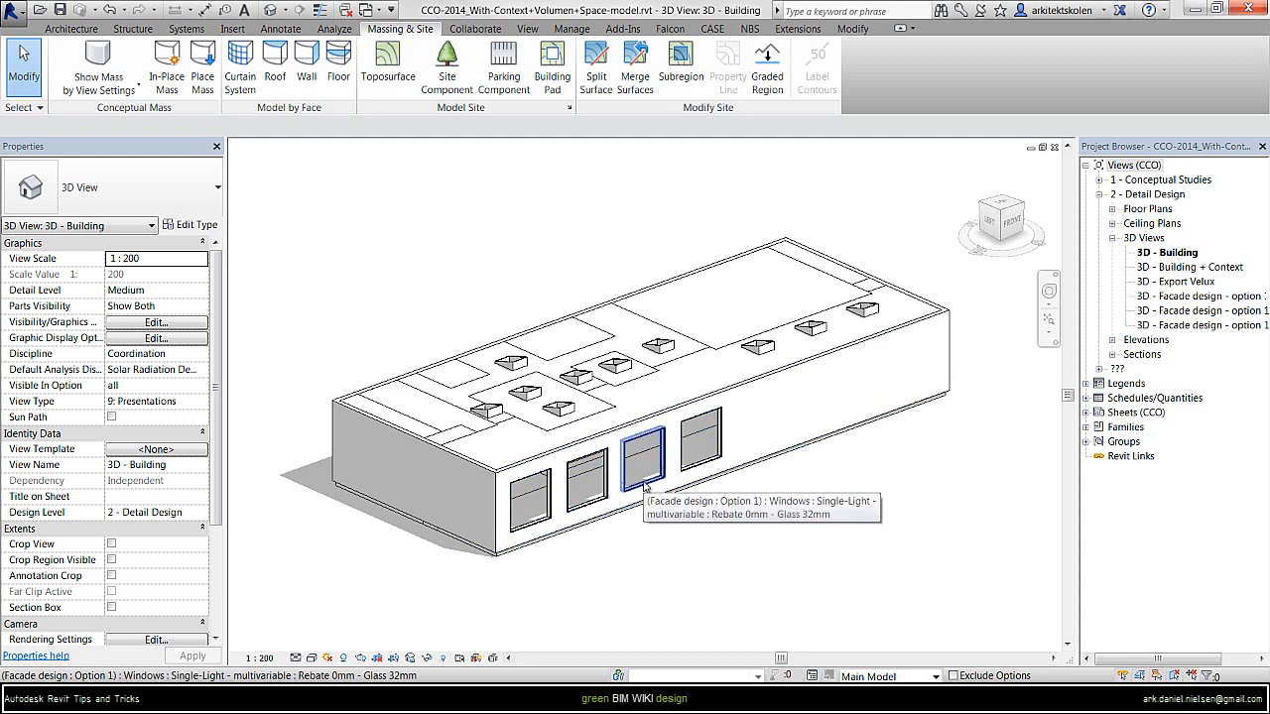
Select the facade window and open its type properties via Edit Type.
left_click(643, 456)
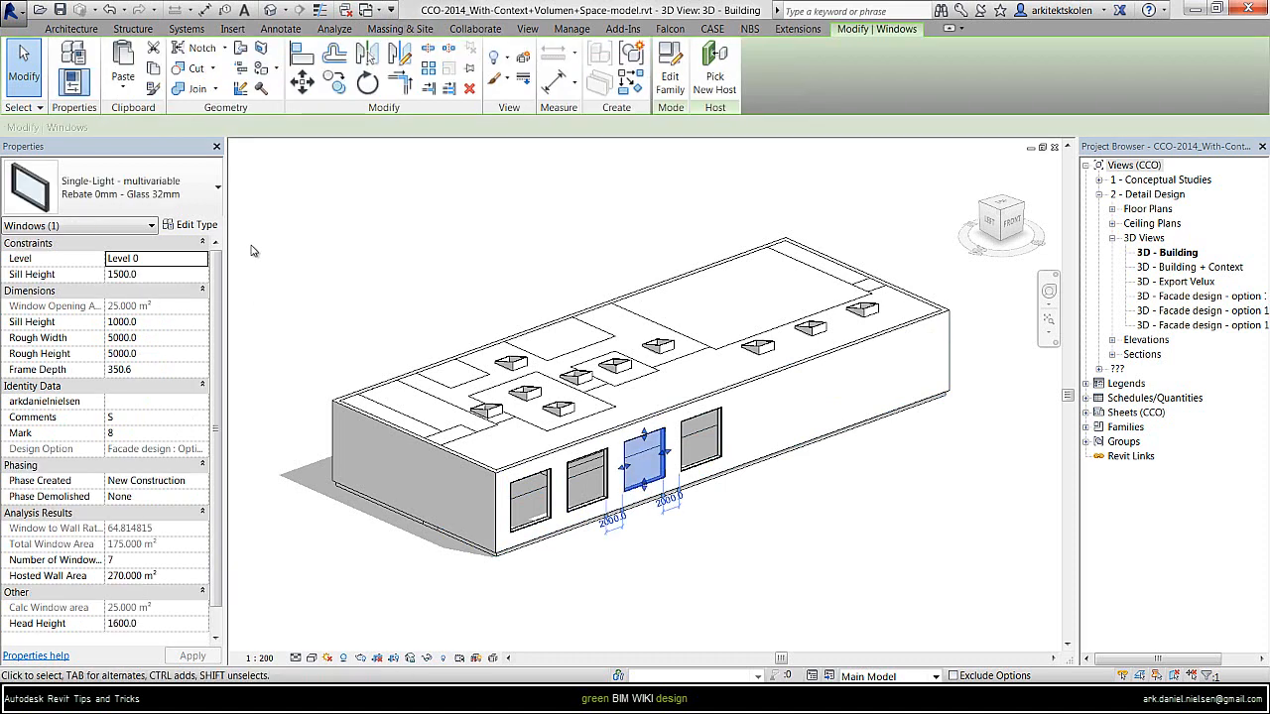
mouse_move(192, 224)
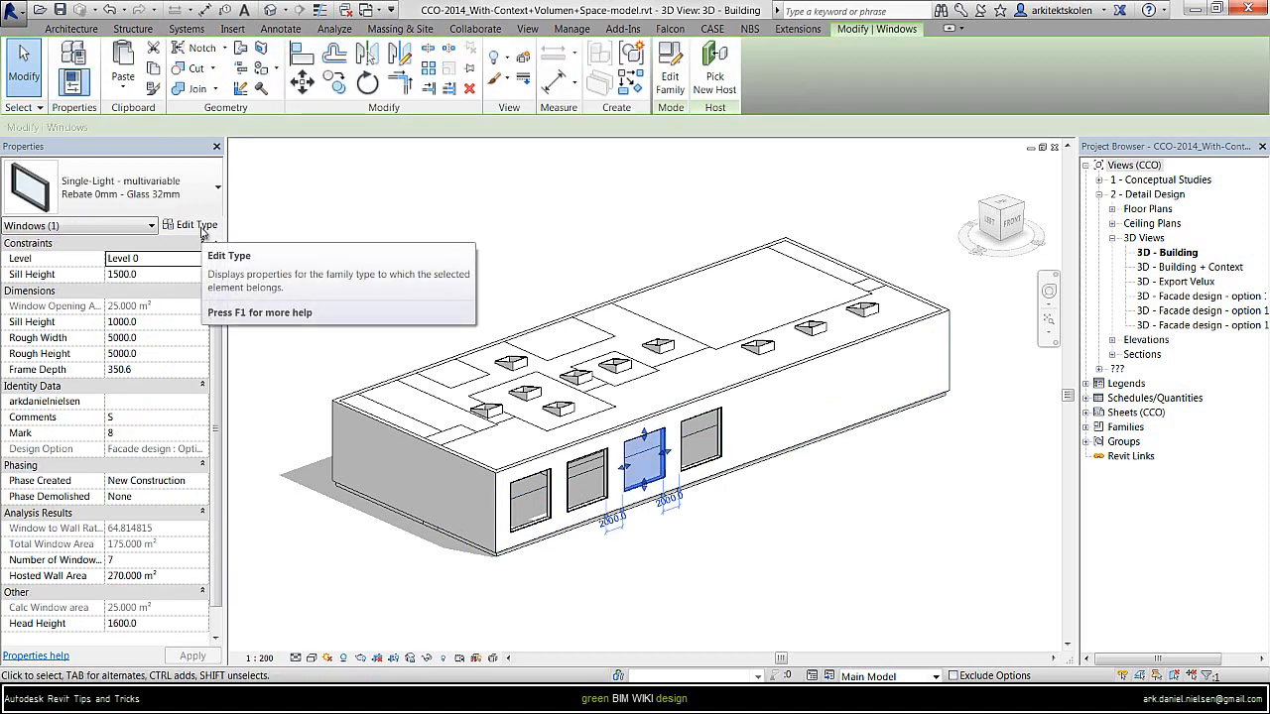
left_click(197, 224)
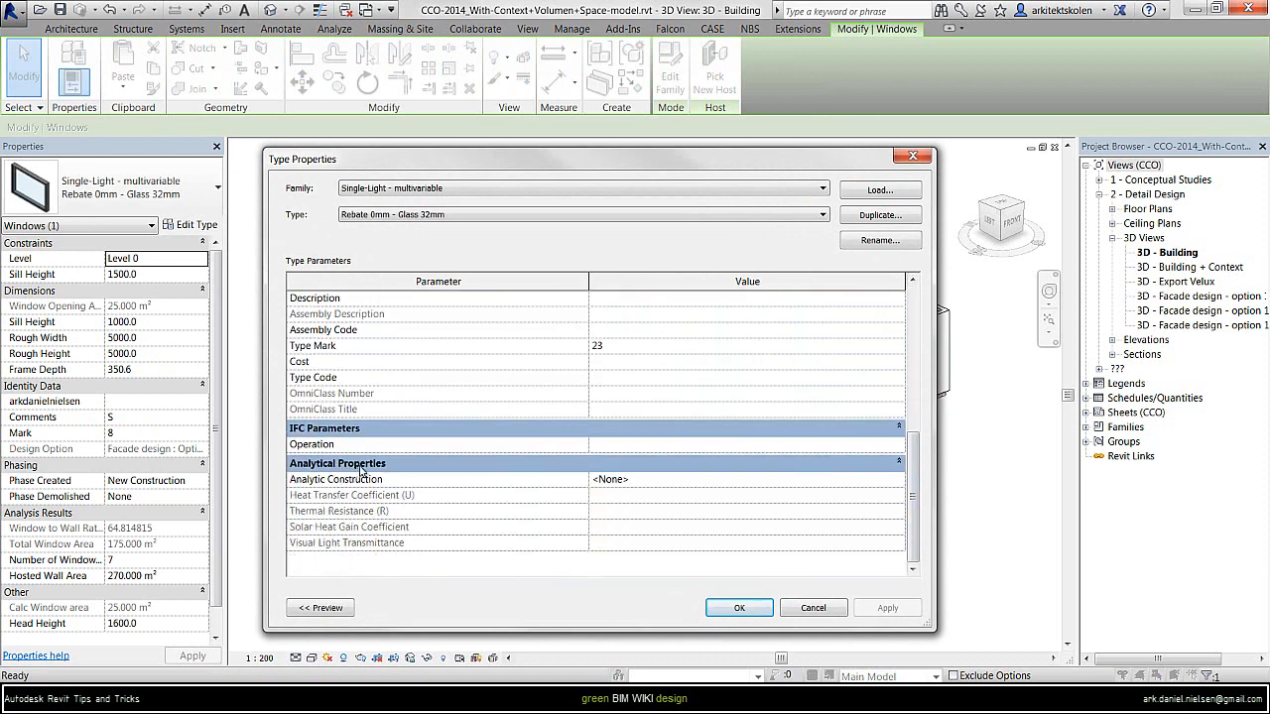
mouse_move(335, 479)
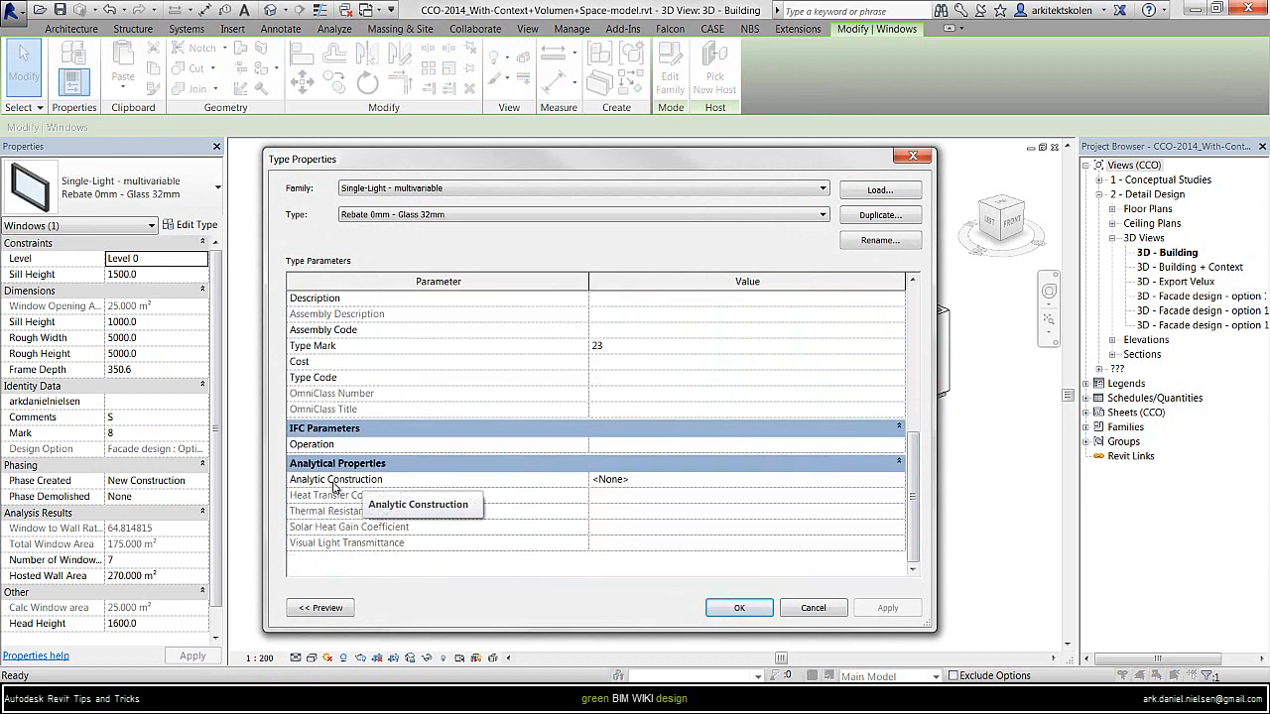
mouse_move(865, 486)
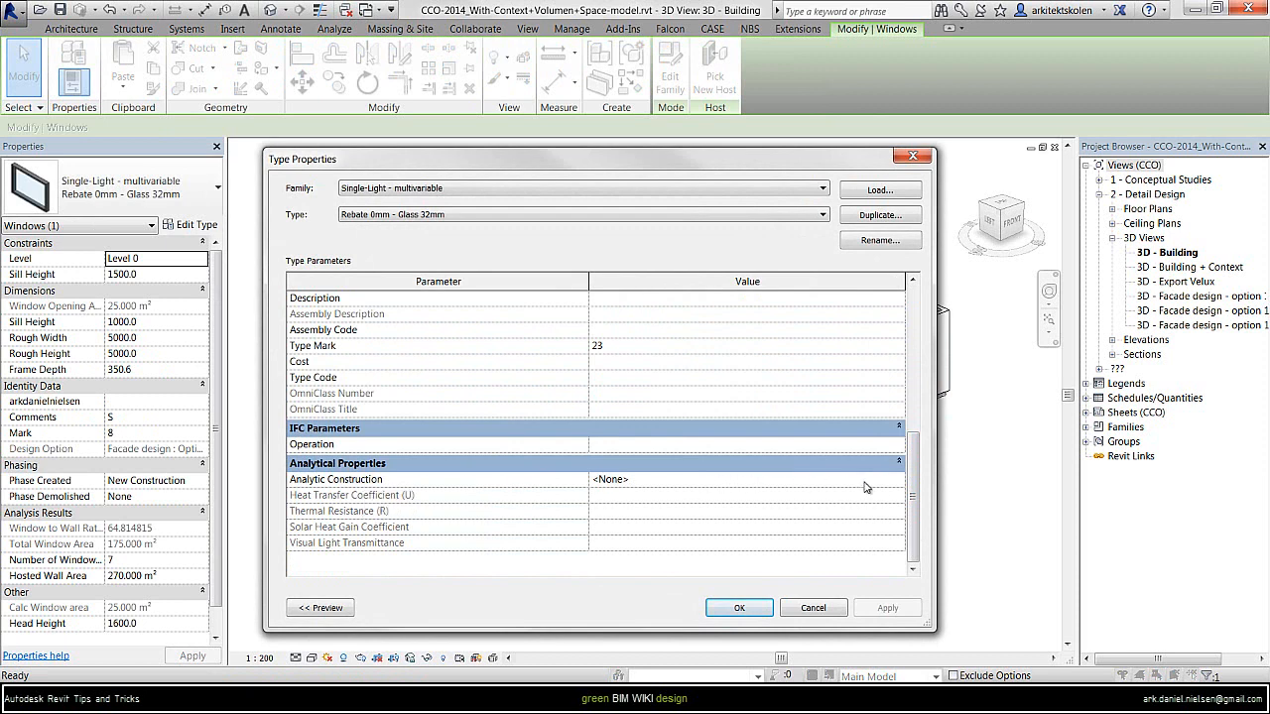
mouse_move(903, 483)
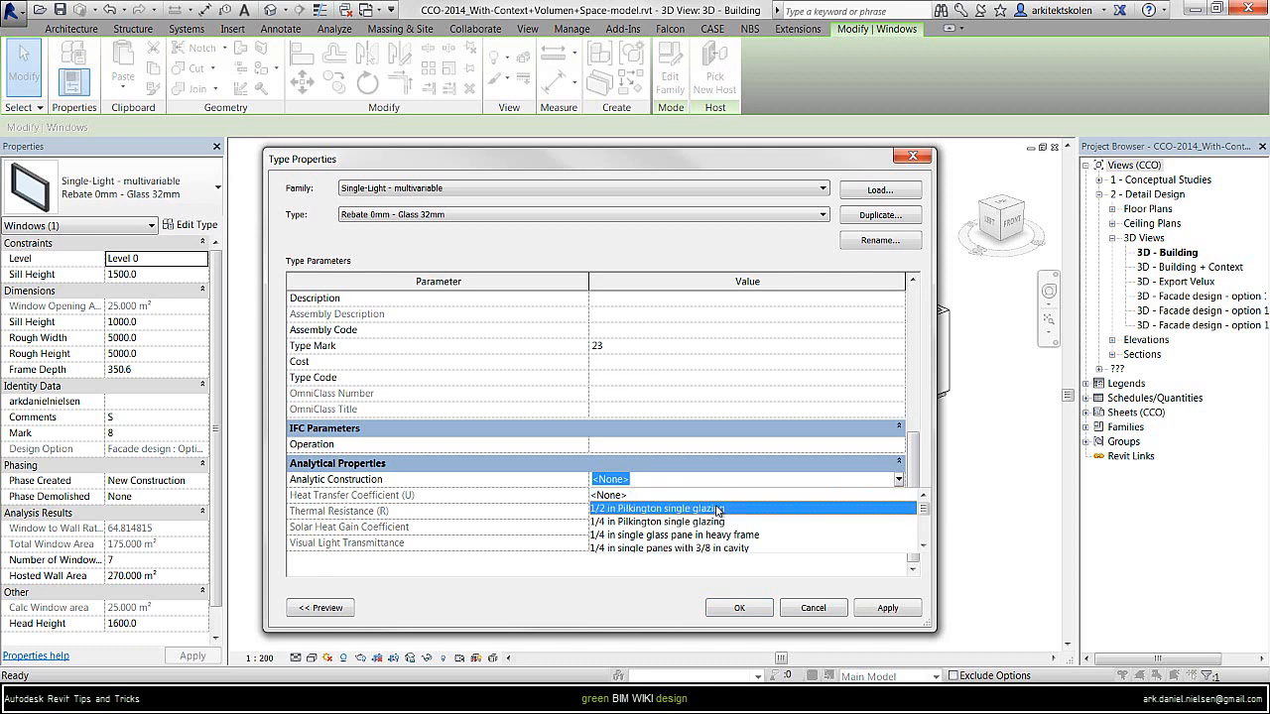
Scroll the Analytic Construction list down to the double glazing low-E glass options.
left_click(657, 508)
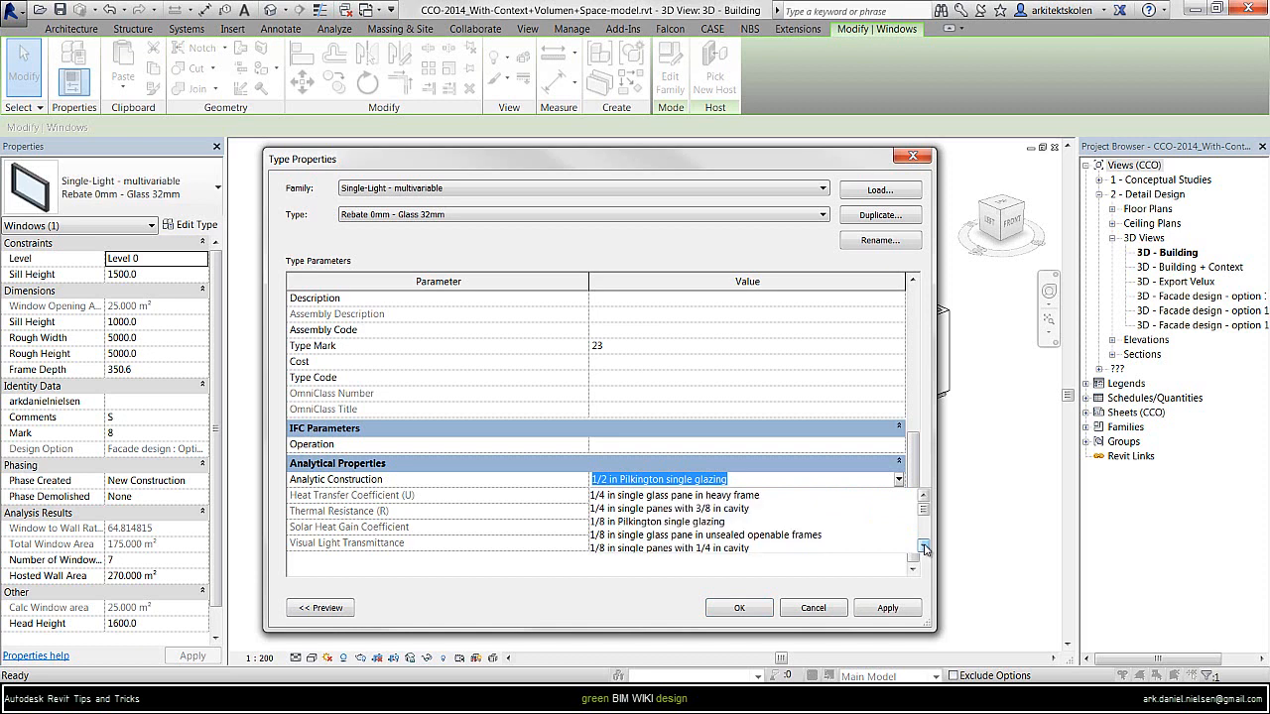
left_click(922, 548)
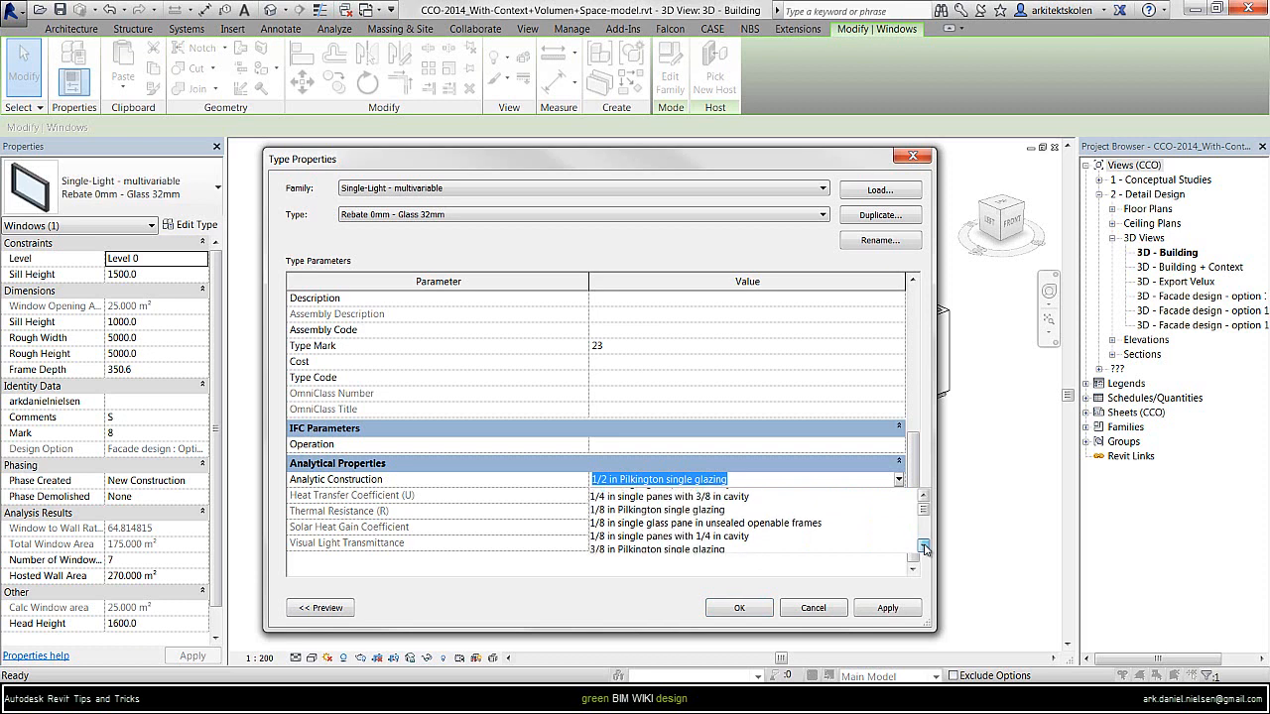
left_click(922, 549)
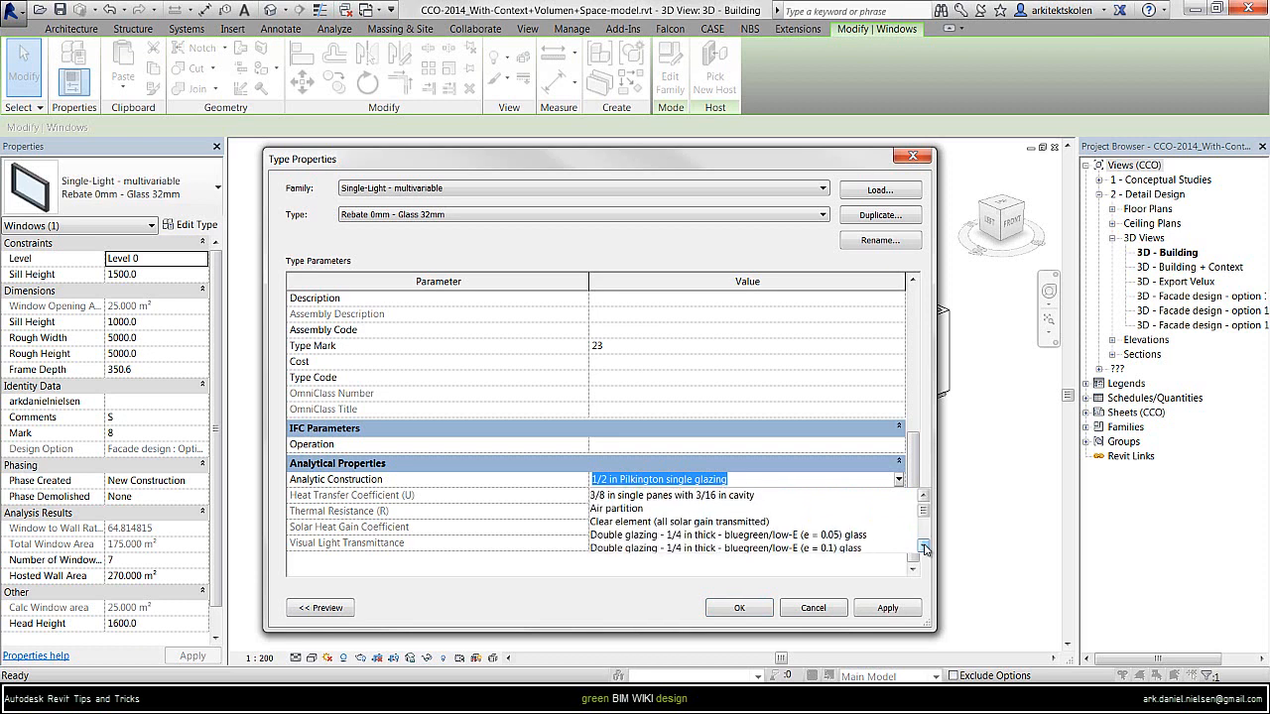
scroll("down", 3)
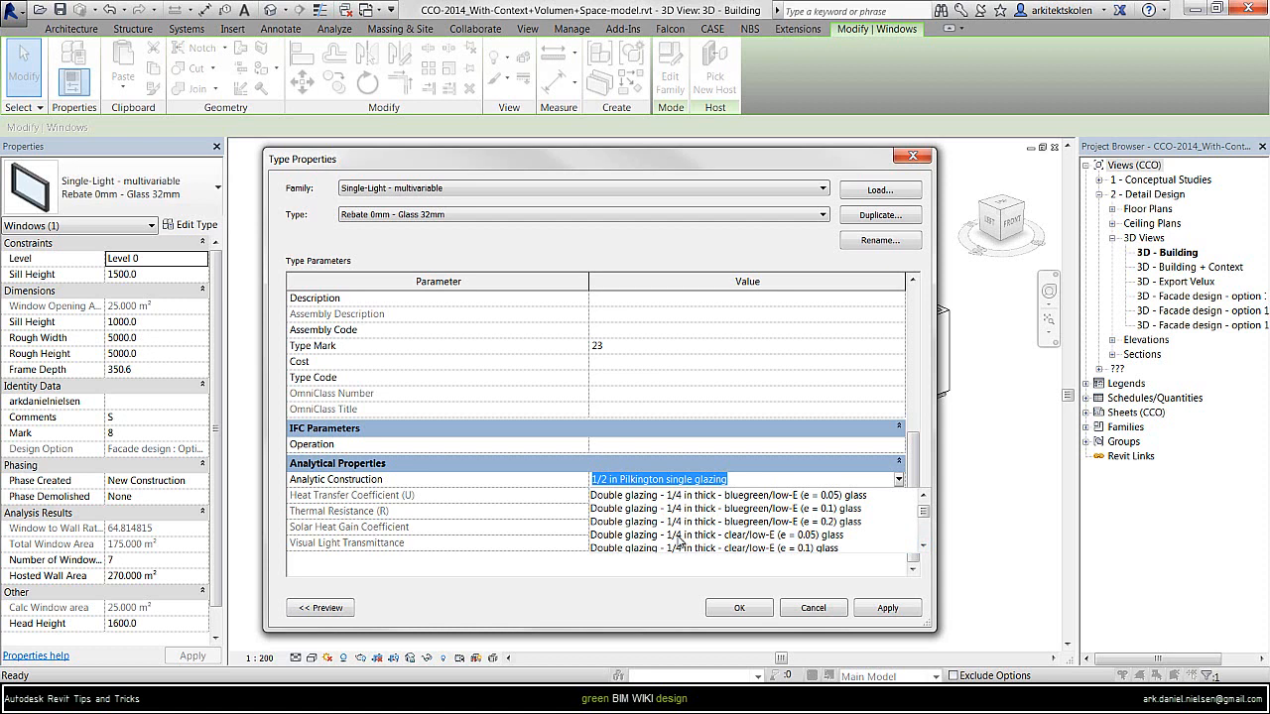
mouse_move(769, 542)
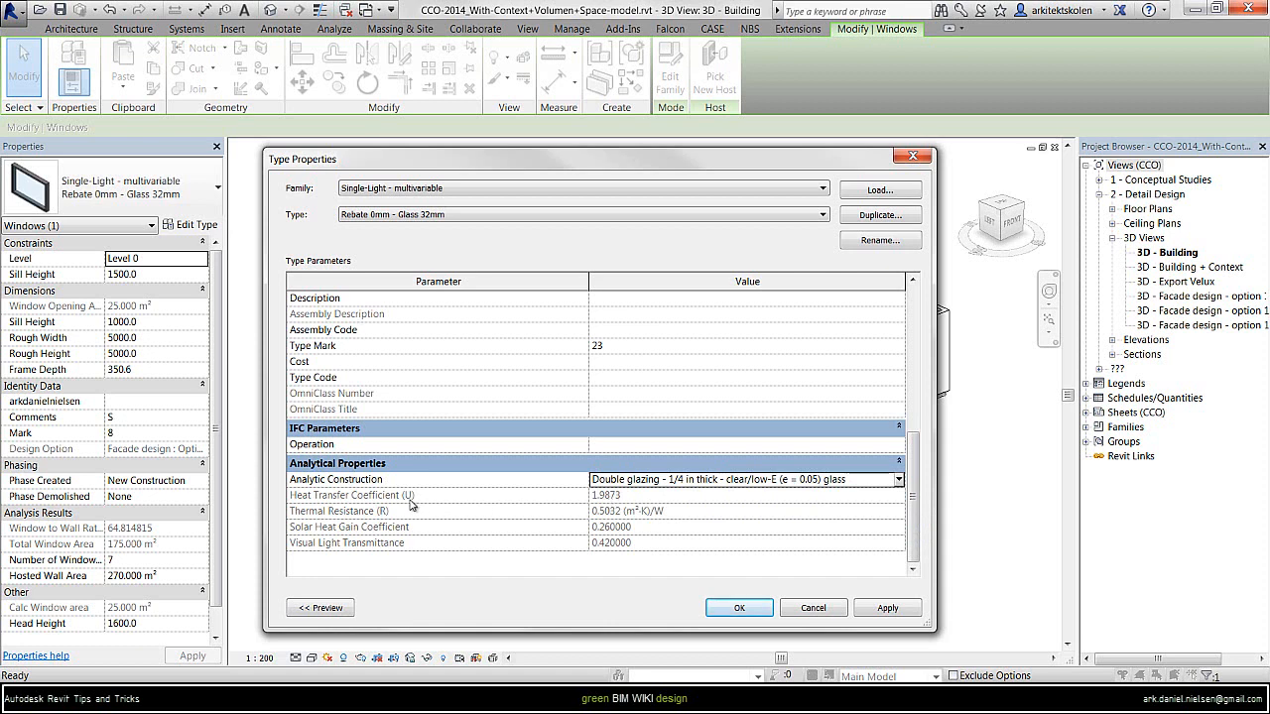
mouse_move(630, 518)
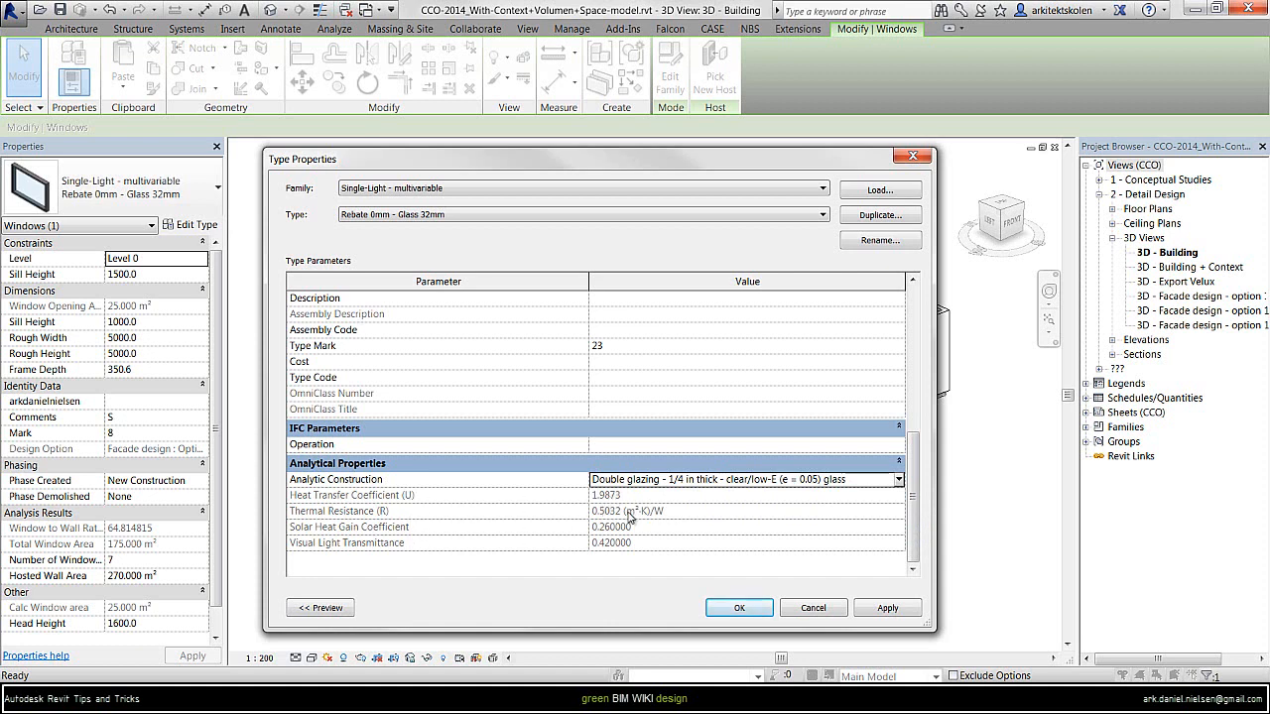
mouse_move(387, 527)
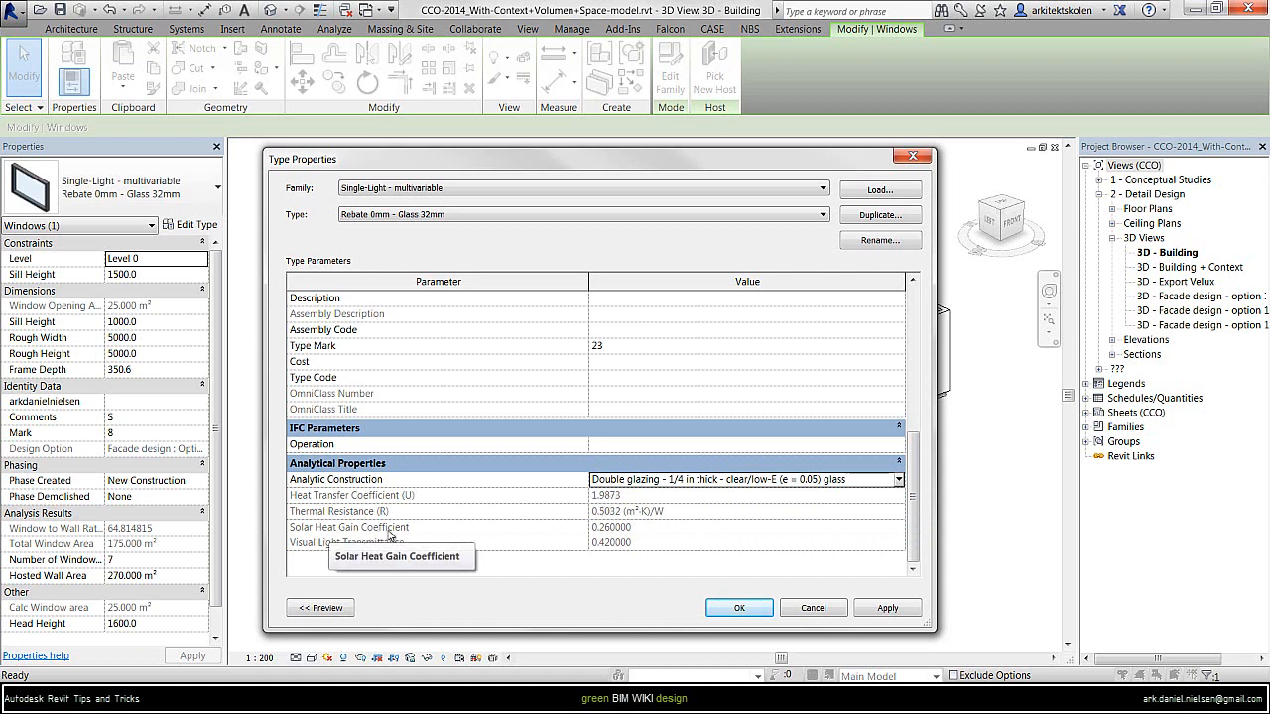
mouse_move(632, 535)
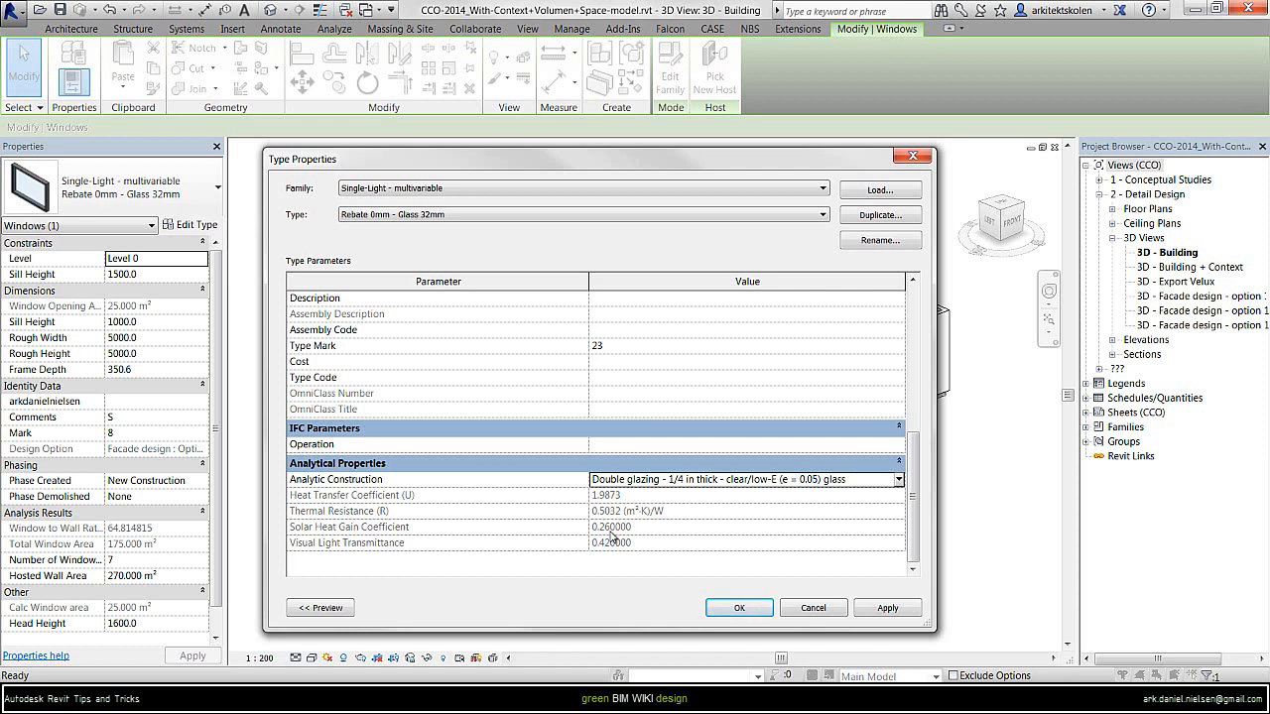
mouse_move(346, 542)
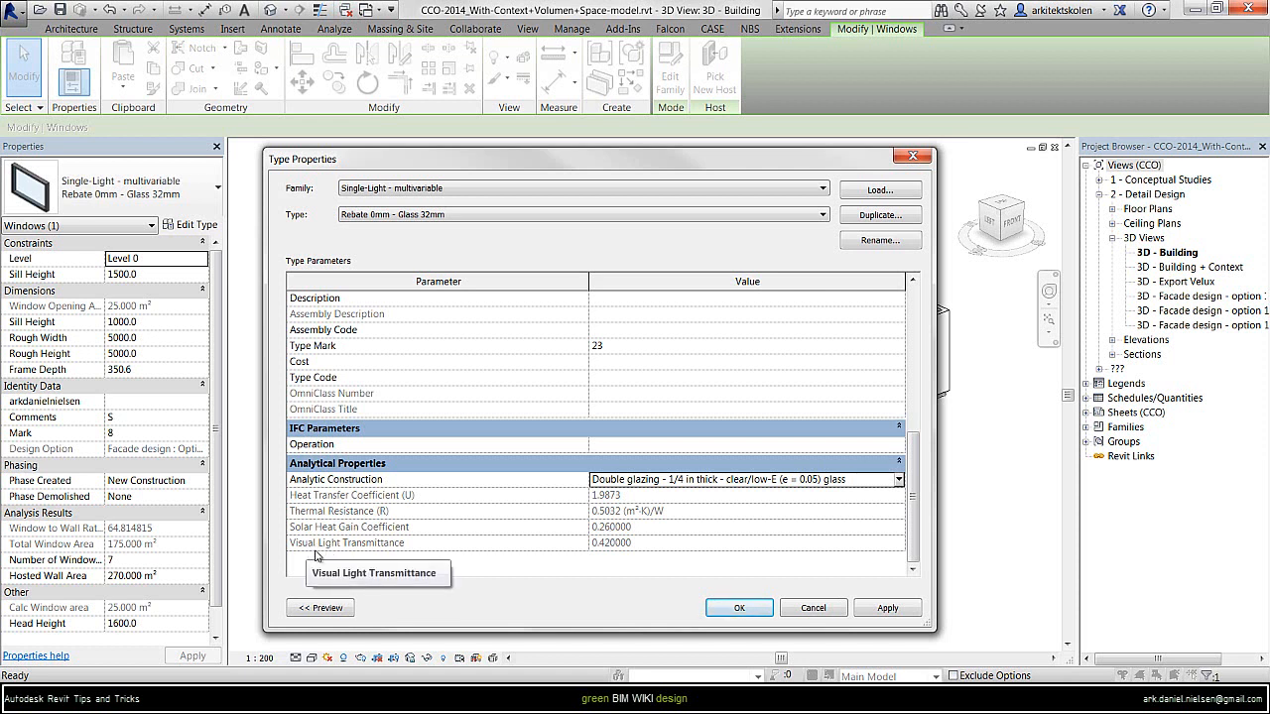
mouse_move(625, 557)
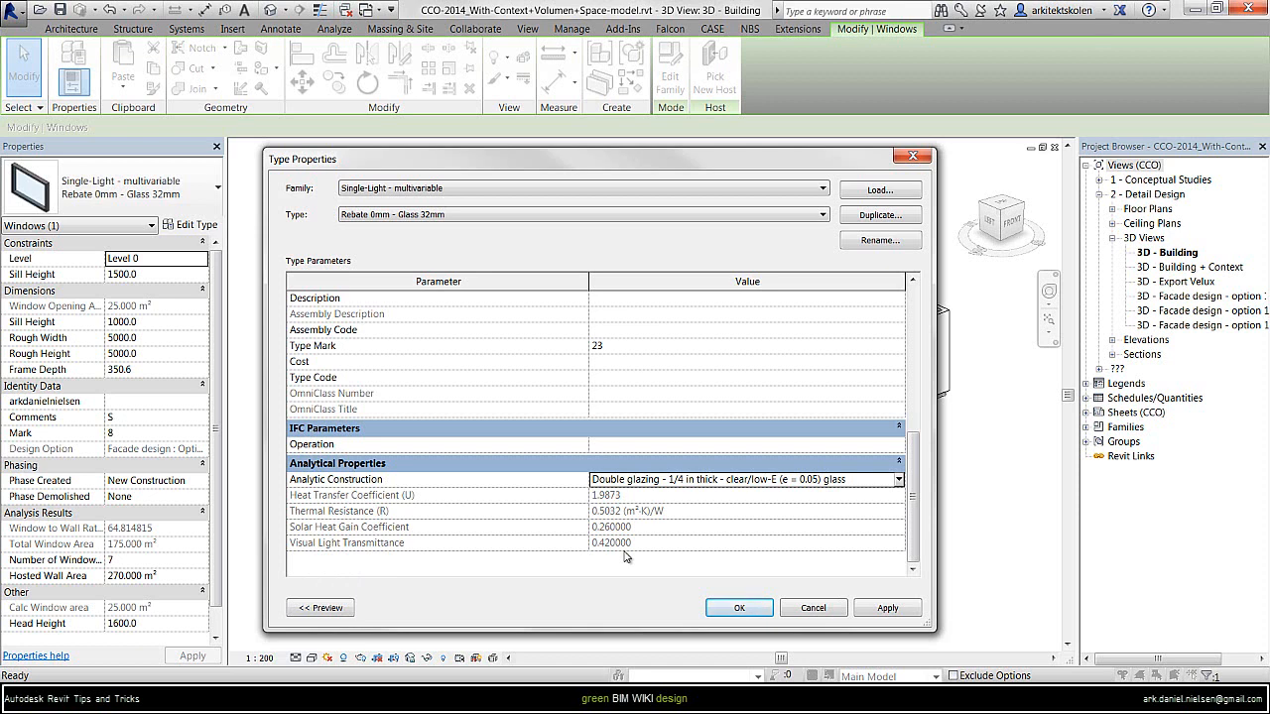
mouse_move(833, 160)
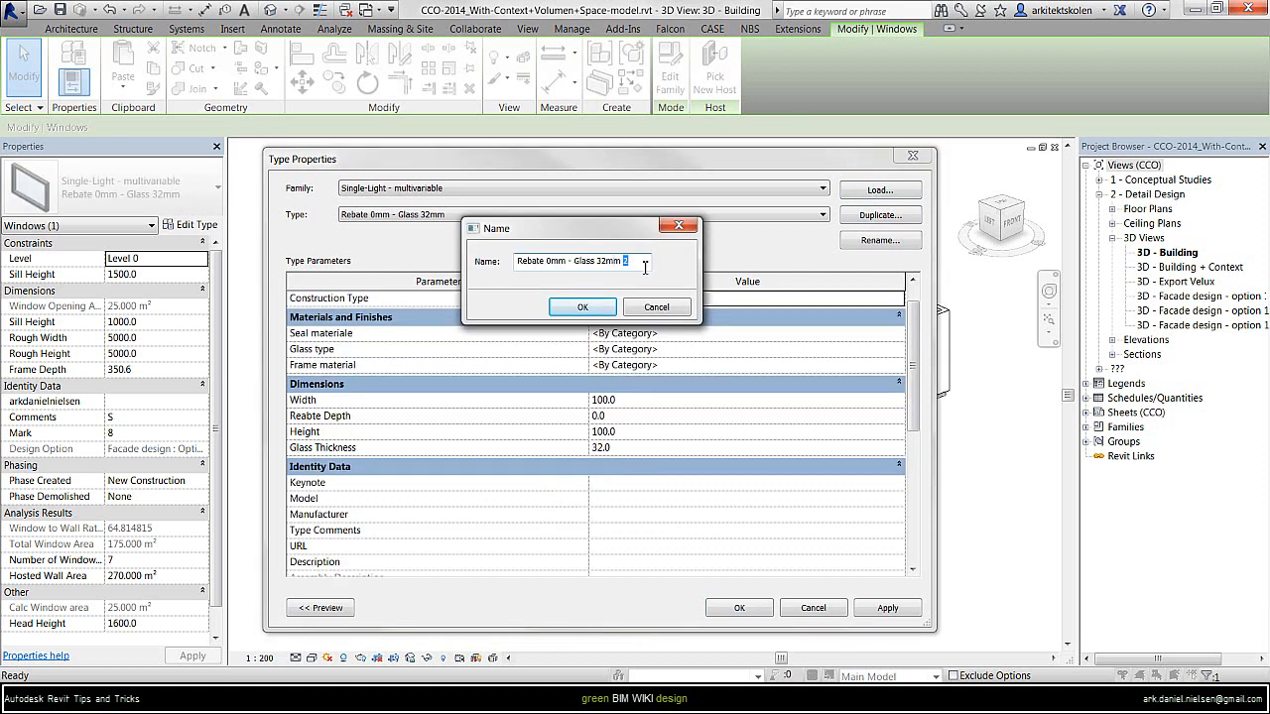
Name the duplicated window type 'Rebate 0mm - Glass 32mm - Double Low-E' and confirm.
type("- Double Low-E")
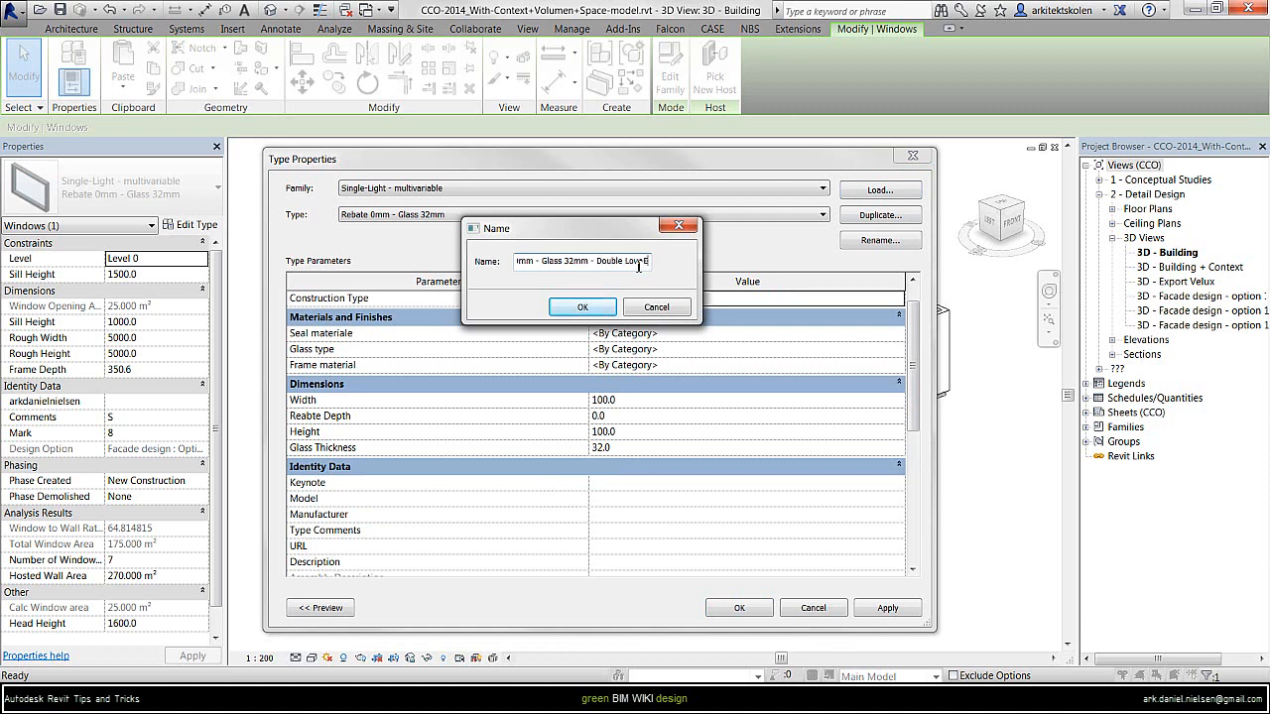
left_click(582, 306)
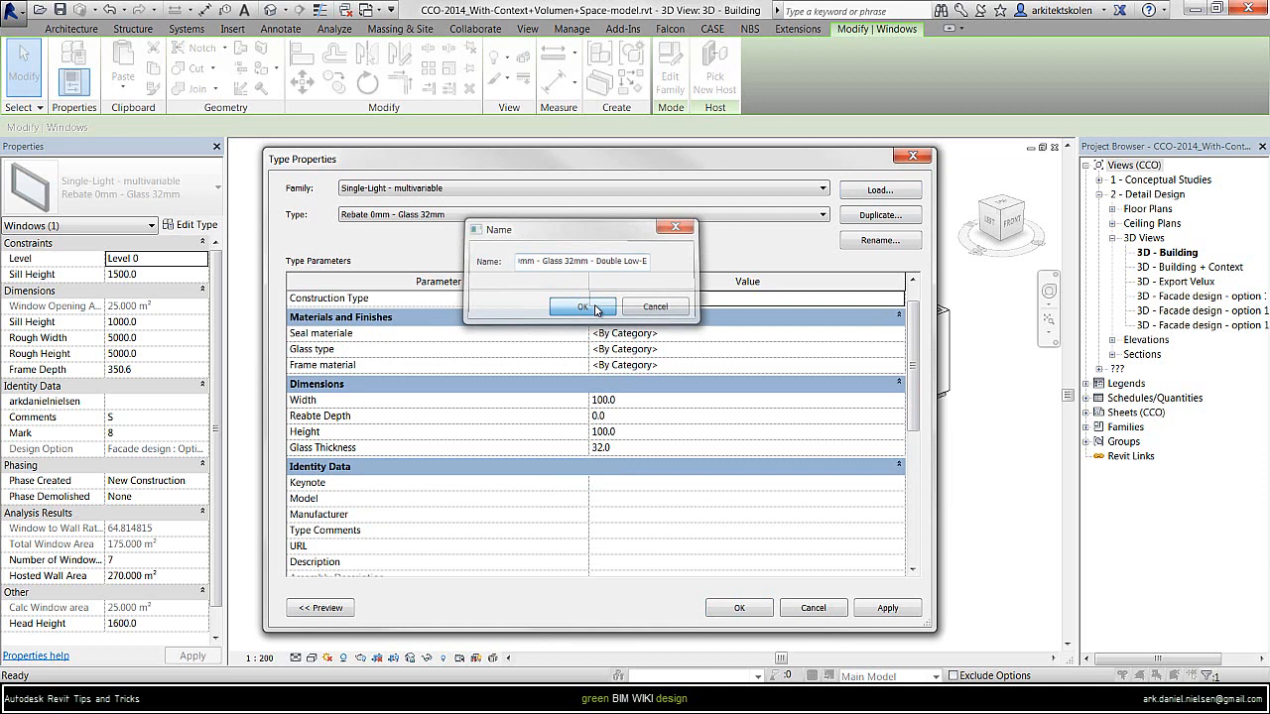
left_click(582, 306)
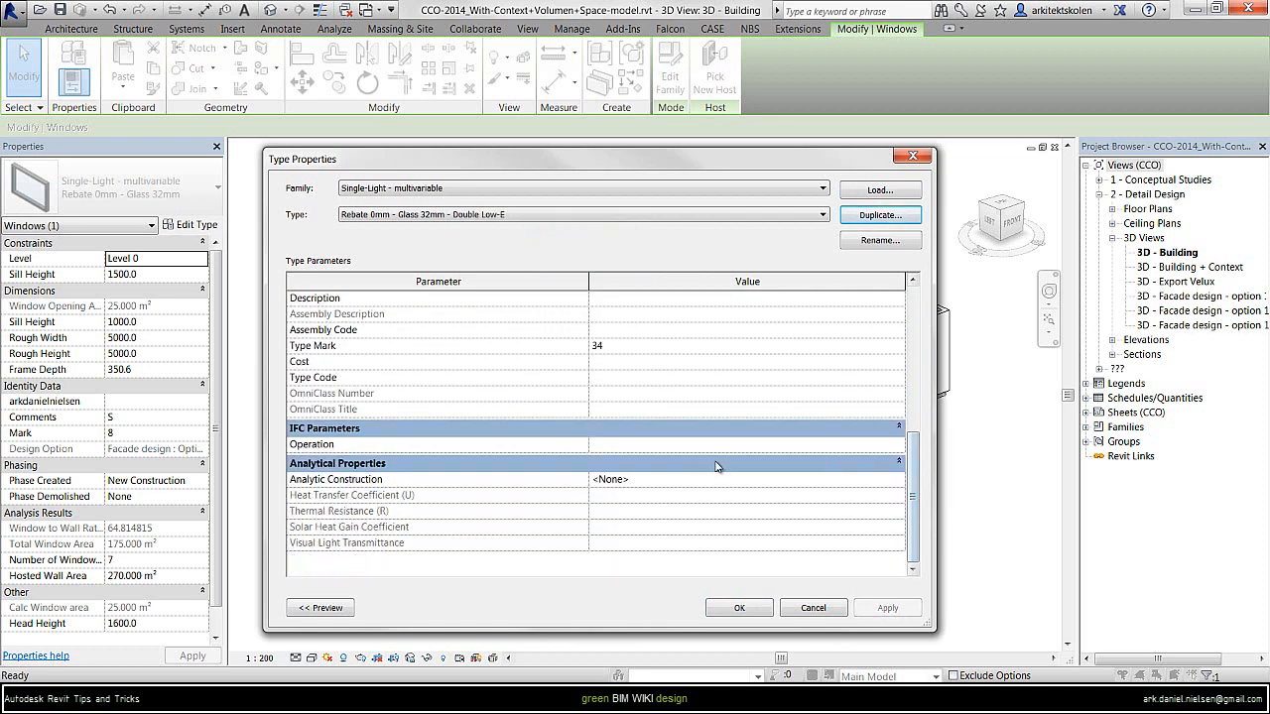
mouse_move(877, 486)
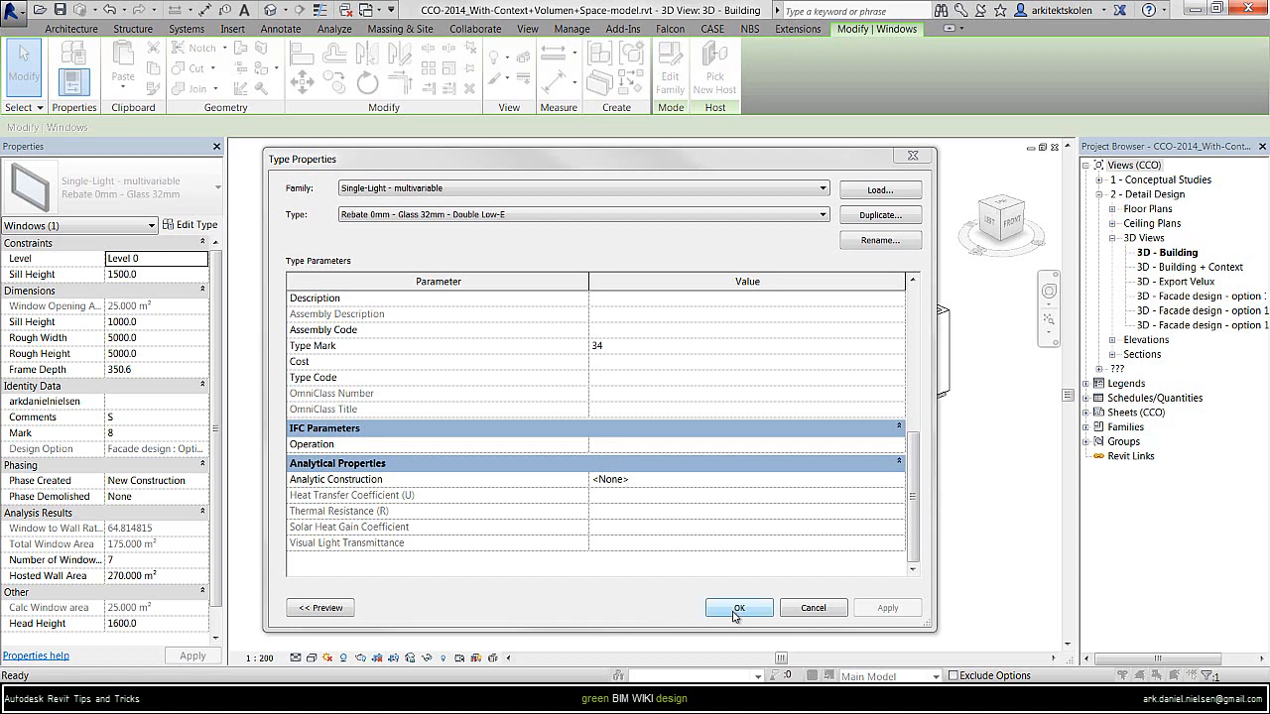
Accept the Type Properties so the facade window uses the Double Low-E type.
left_click(738, 607)
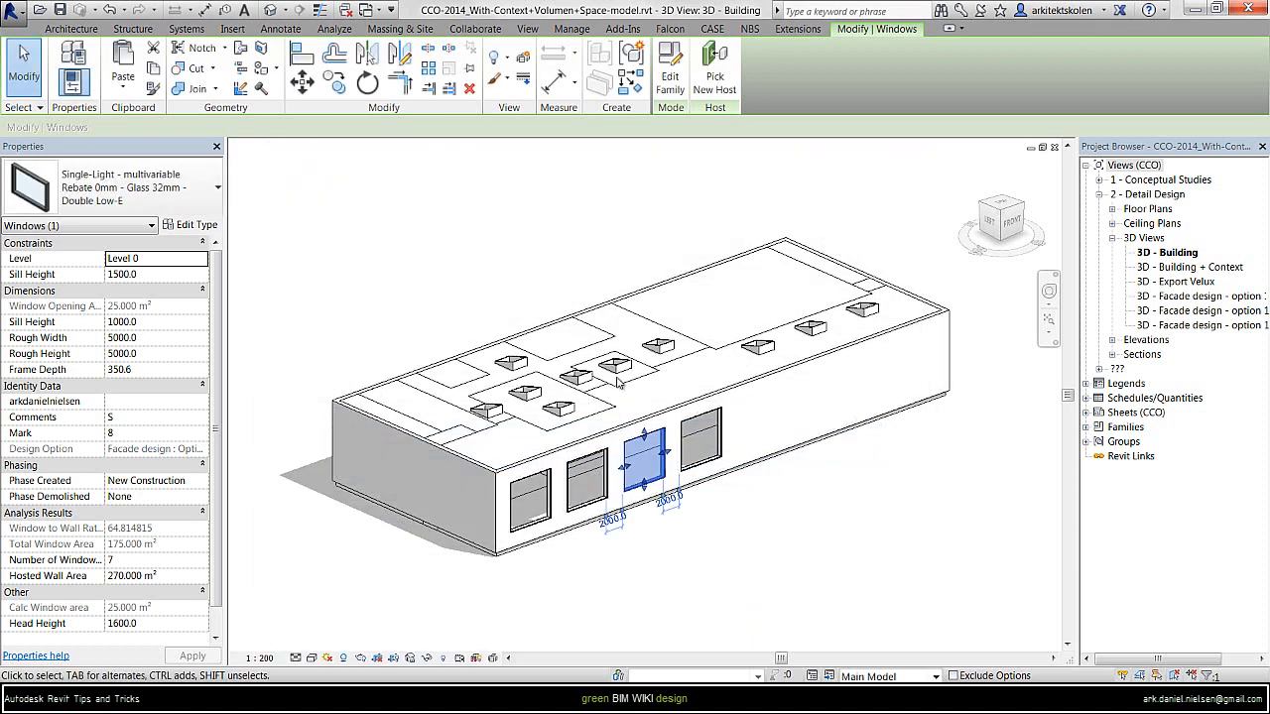
mouse_move(642, 582)
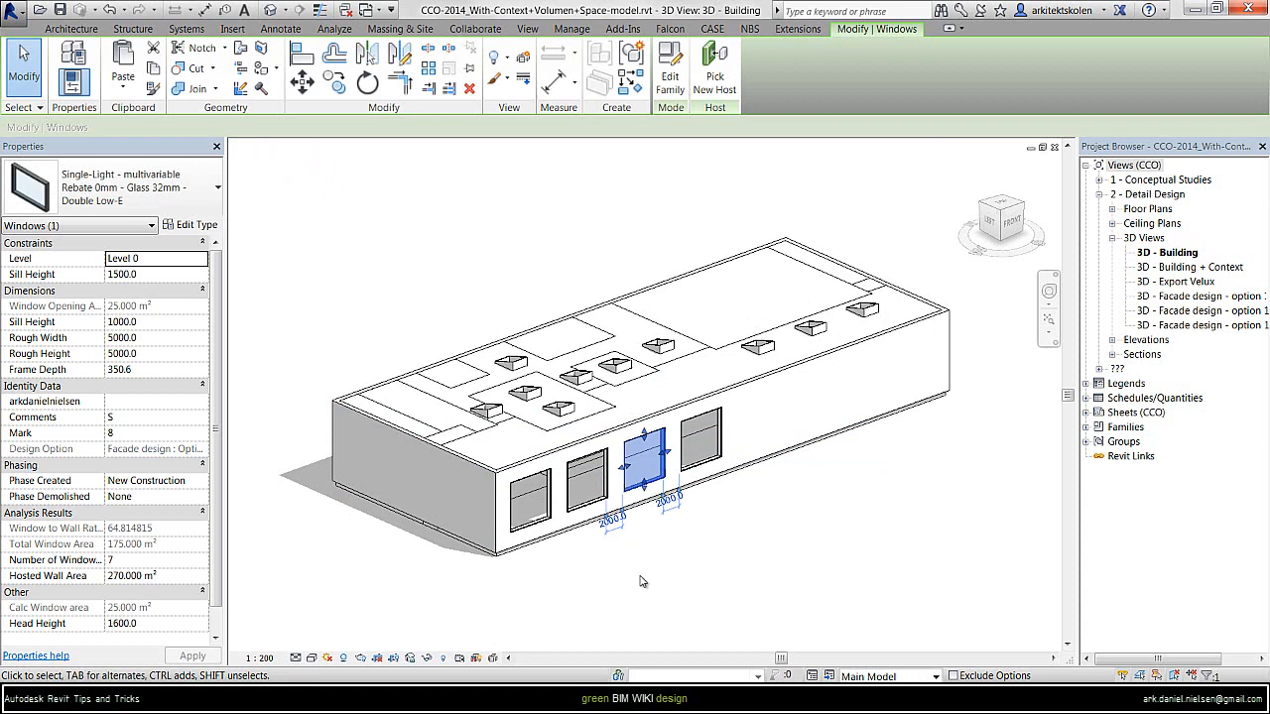